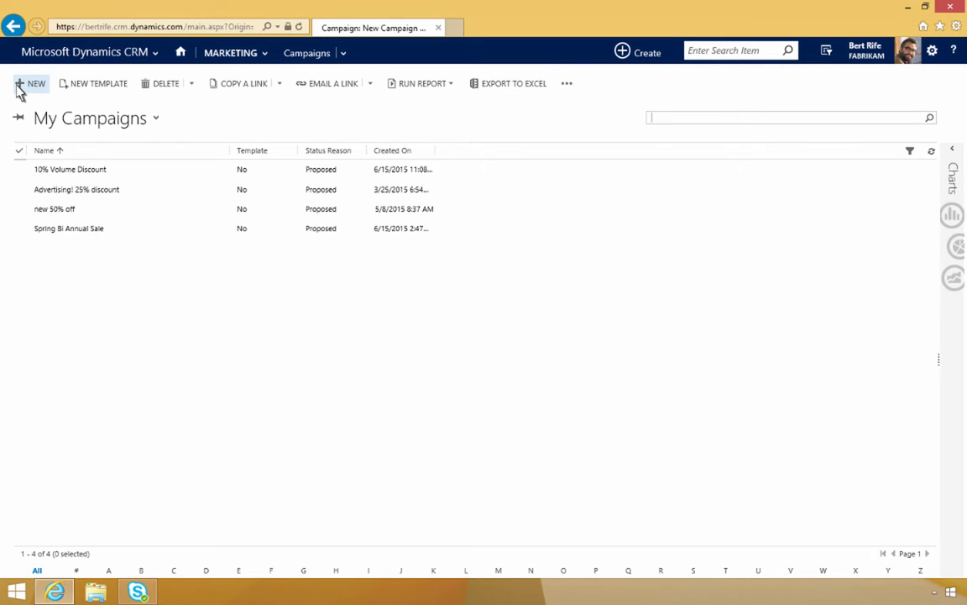
Step: Create a new campaign named Summer FY15 Campaign with start 6/26/2015 and end 7/3/2015
{"action": "left_click", "coordinate": [30, 84]}
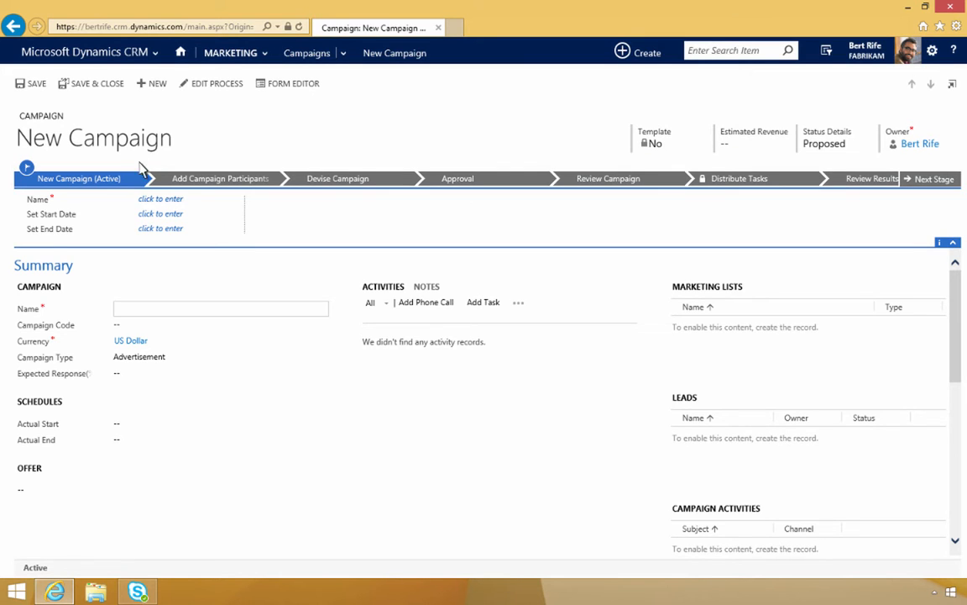
{"action": "type", "text": "Summer FY15 Campaign"}
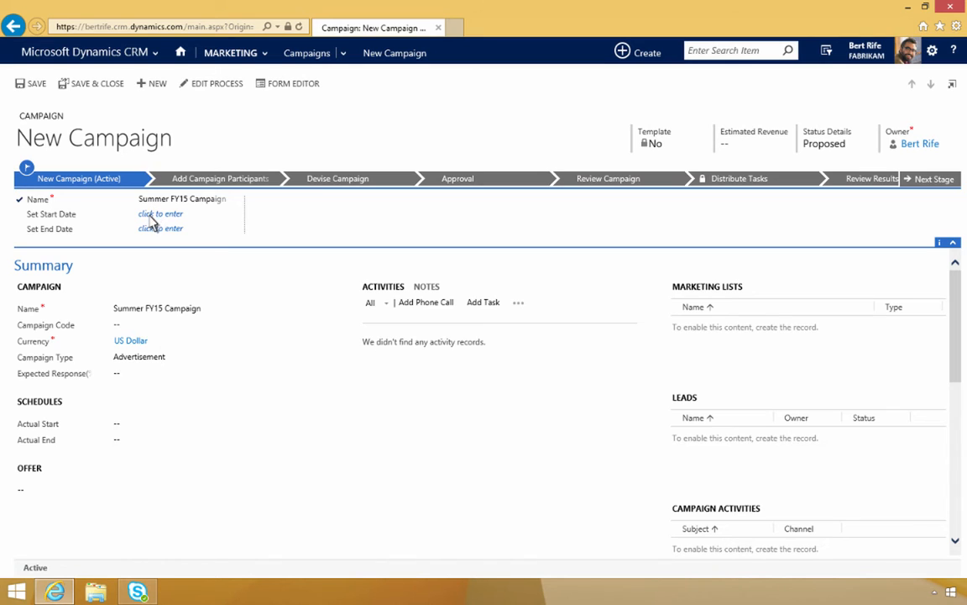
{"action": "type", "text": "6/26/2015"}
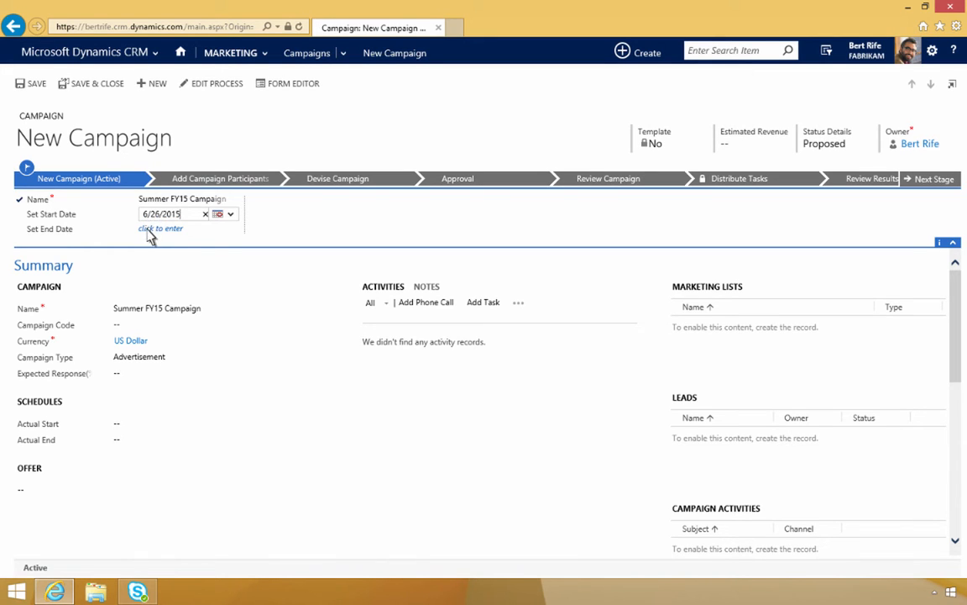
{"action": "type", "text": "7/3/2015"}
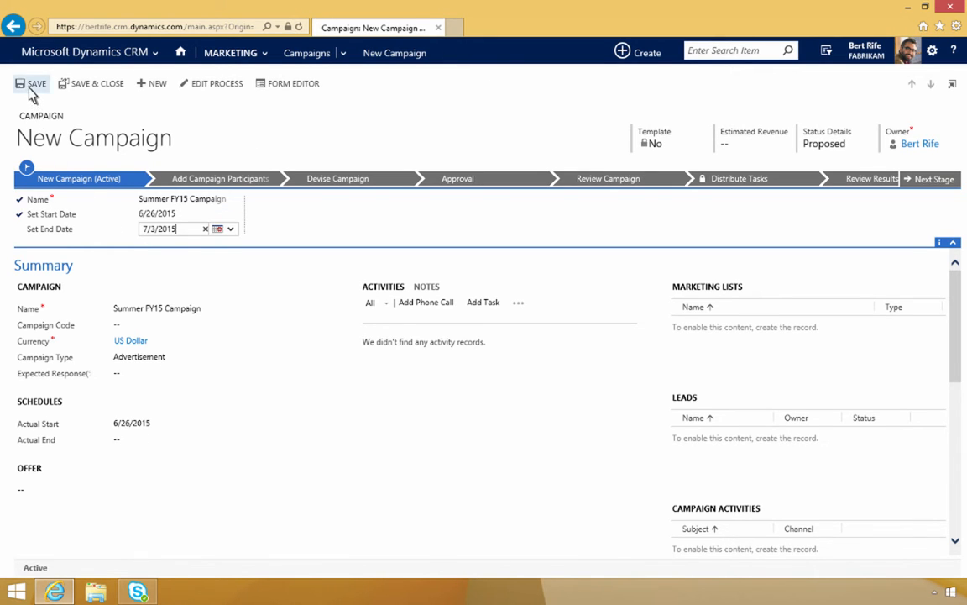
Step: Save the campaign and advance it to the Add Campaign Participants stage
{"action": "left_click", "coordinate": [37, 84]}
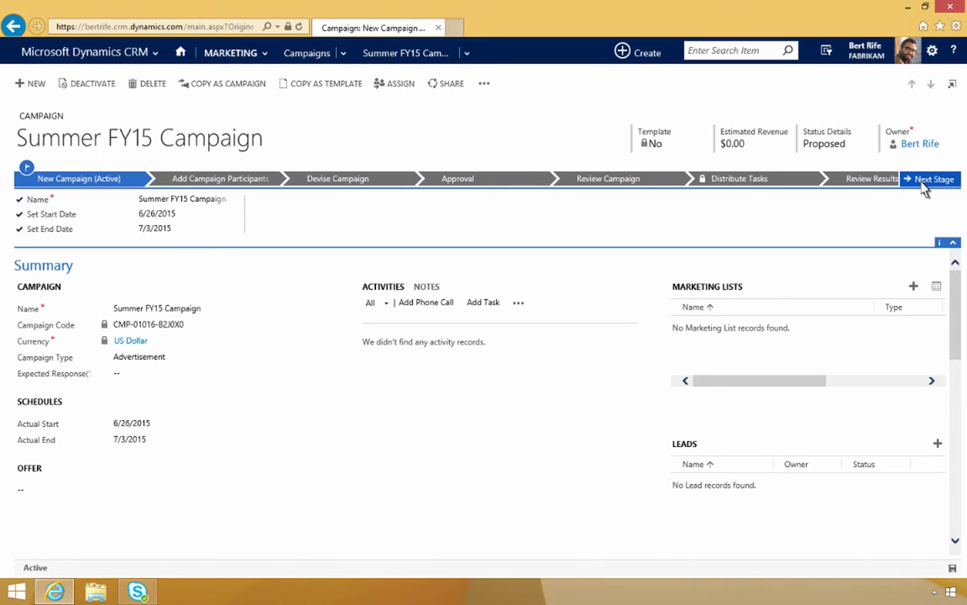
{"action": "left_click", "coordinate": [930, 178]}
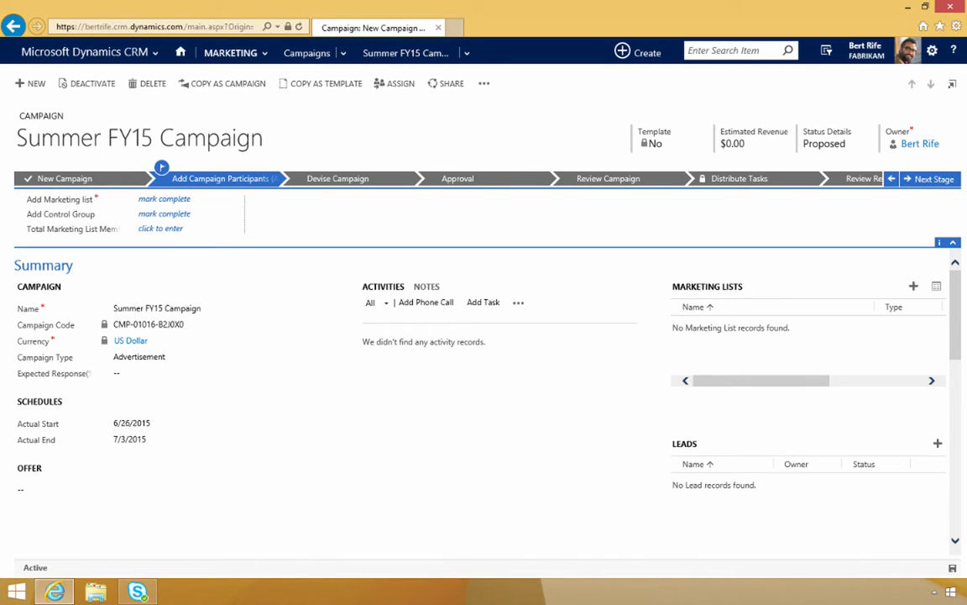
{"action": "mouse_move", "coordinate": [924, 215]}
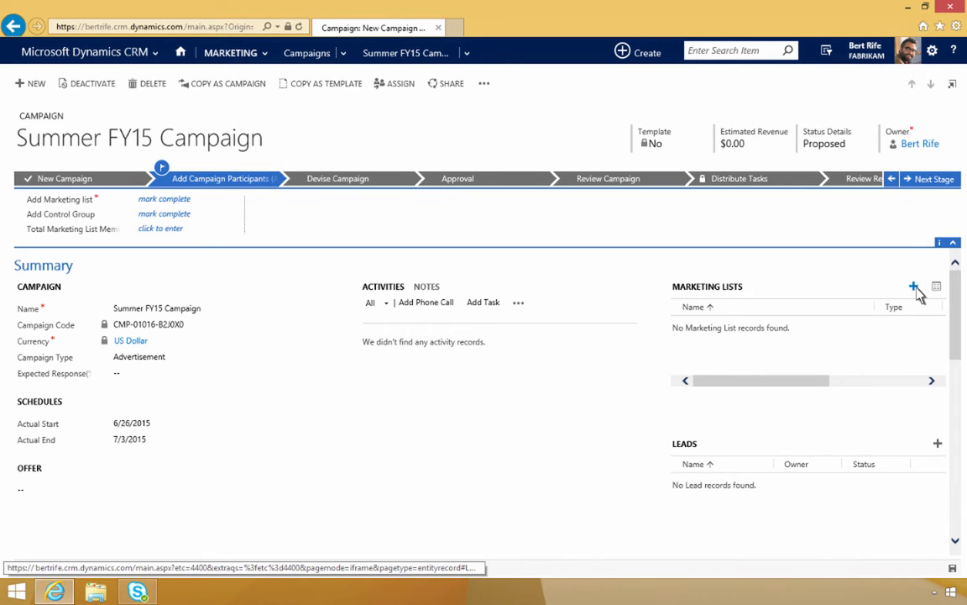
Step: Add the Control Group and Campaign Group marketing lists to the campaign only
{"action": "left_click", "coordinate": [914, 286]}
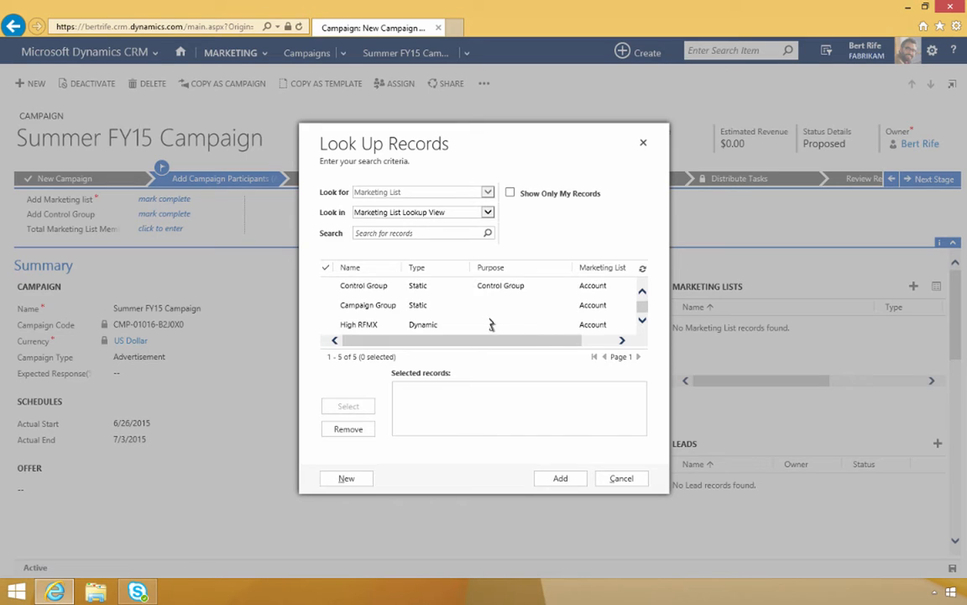
{"action": "left_click", "coordinate": [363, 285]}
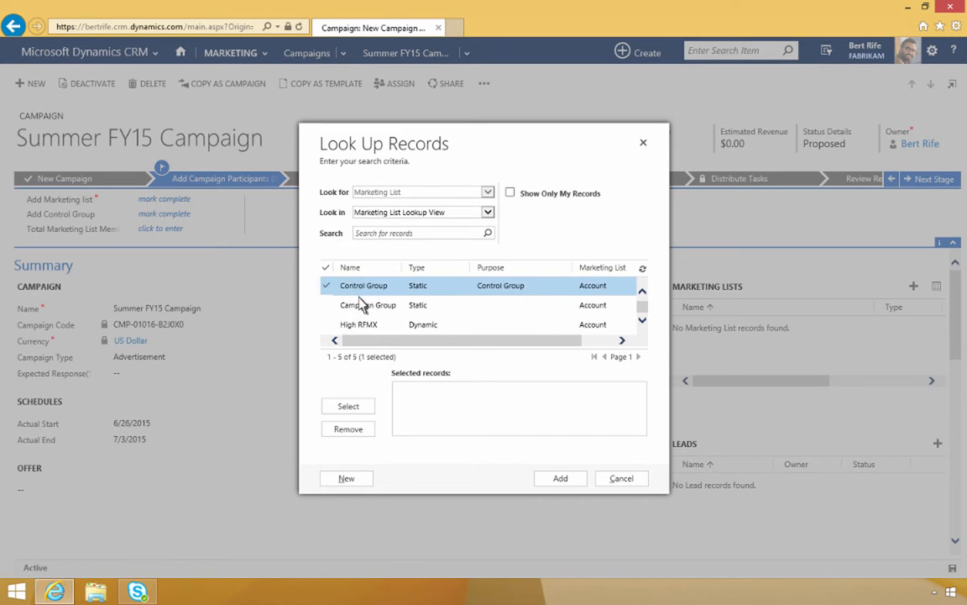
{"action": "left_click", "coordinate": [326, 306]}
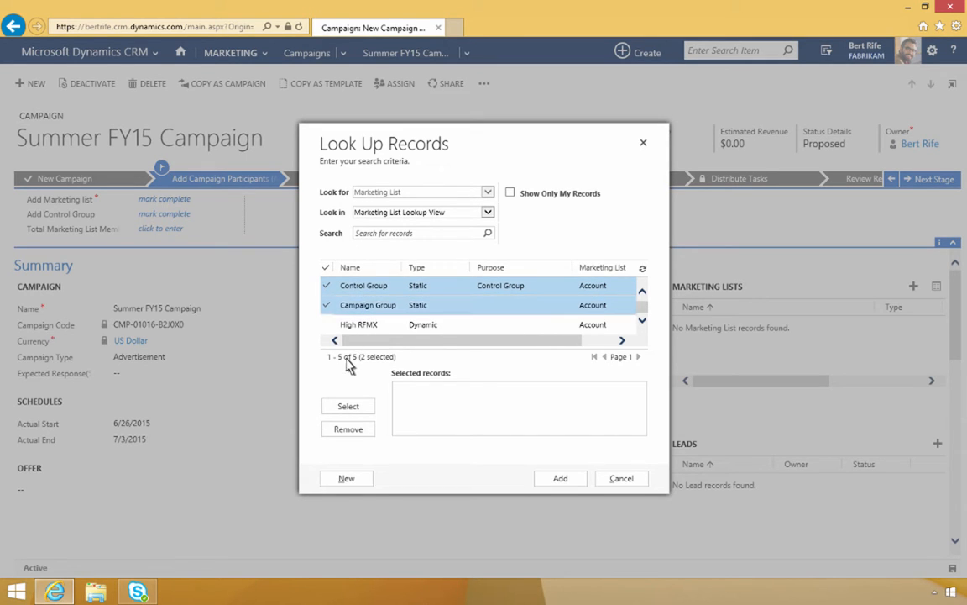
{"action": "left_click", "coordinate": [348, 405]}
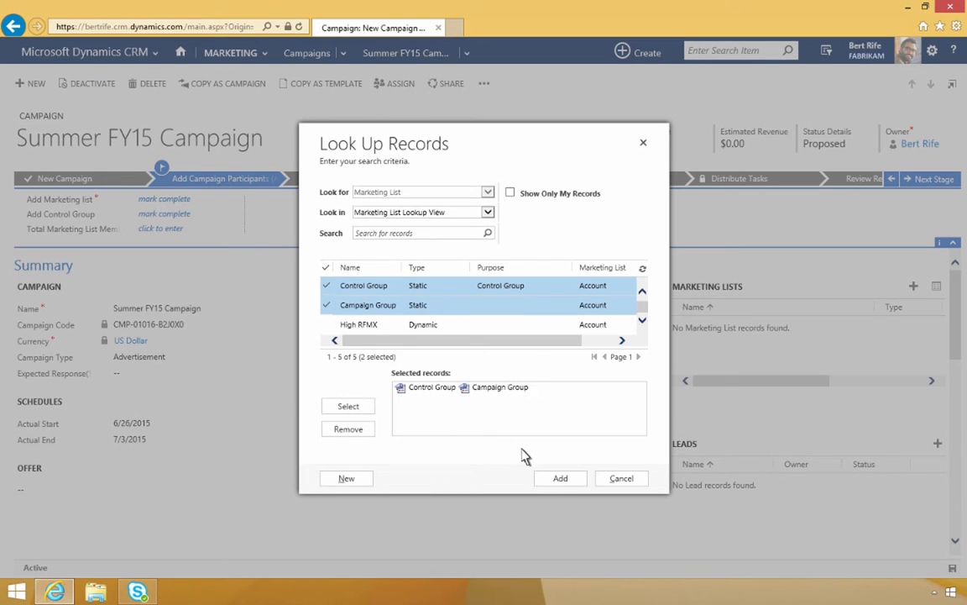
{"action": "left_click", "coordinate": [561, 477]}
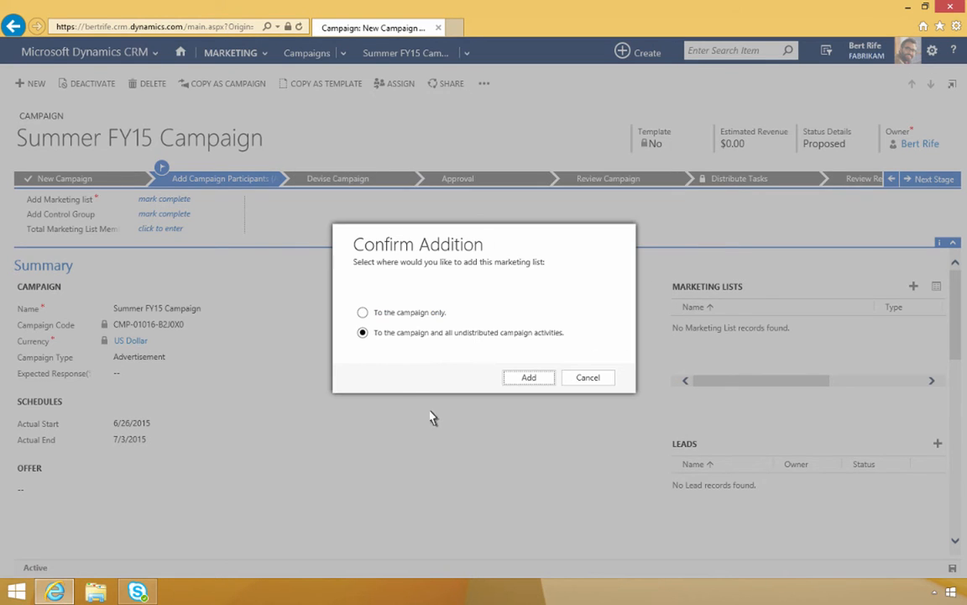
{"action": "left_click", "coordinate": [362, 311]}
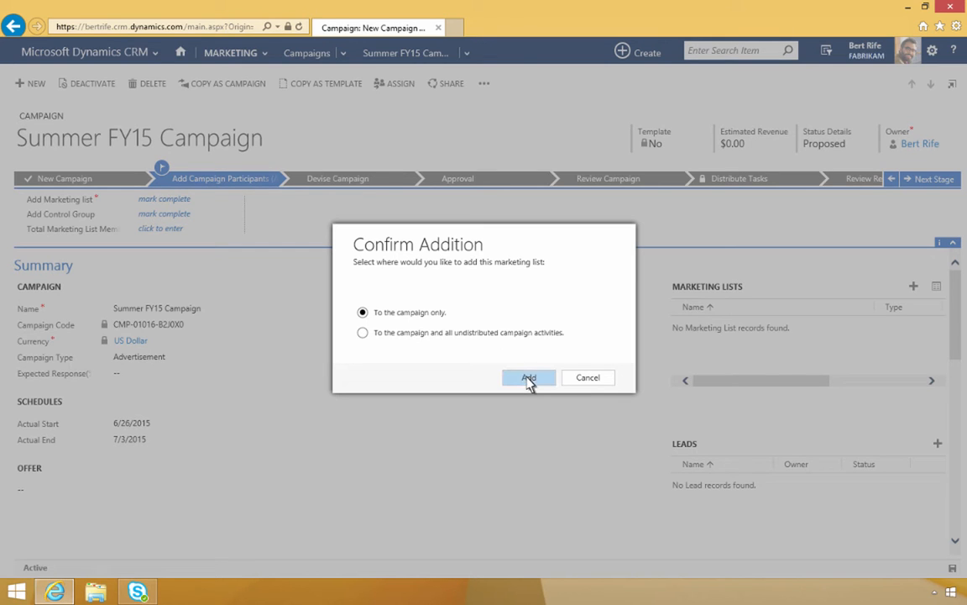
{"action": "left_click", "coordinate": [527, 376]}
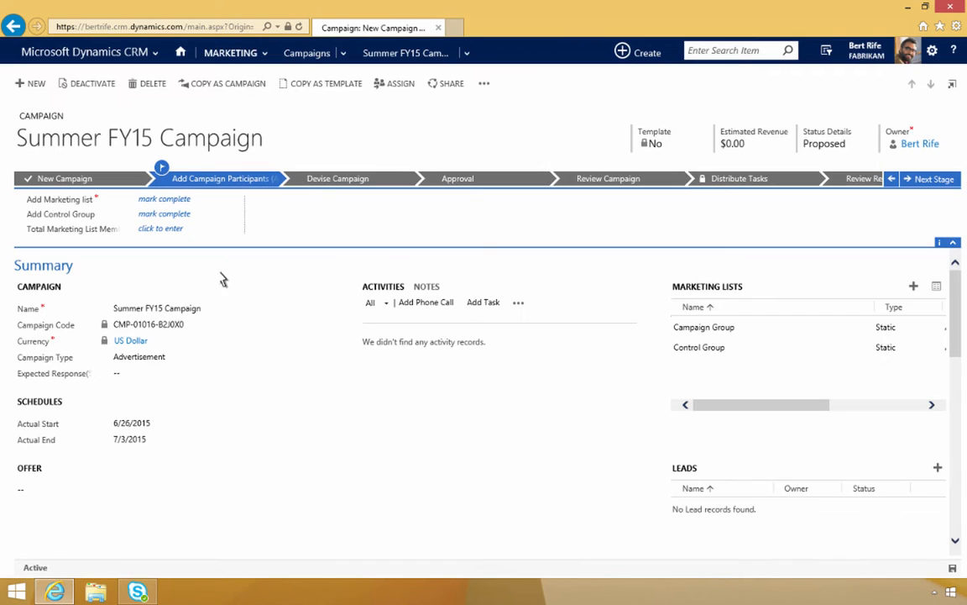
Step: Complete Add Marketing List, then devise a Direct Marketing campaign offering 10% off all items for 1 week via Email advertising
{"action": "left_click", "coordinate": [165, 198]}
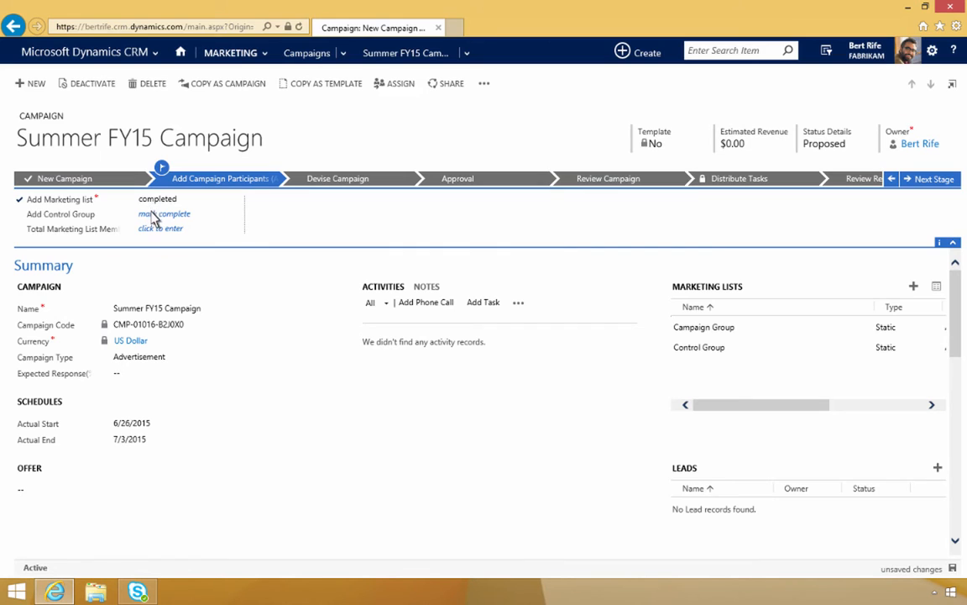
{"action": "left_click", "coordinate": [165, 213]}
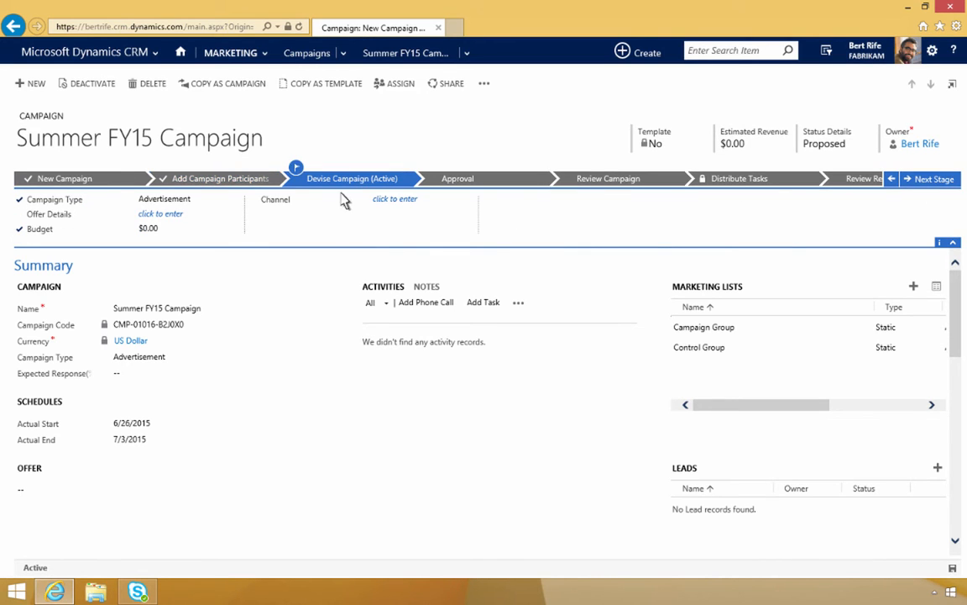
{"action": "left_click", "coordinate": [165, 198]}
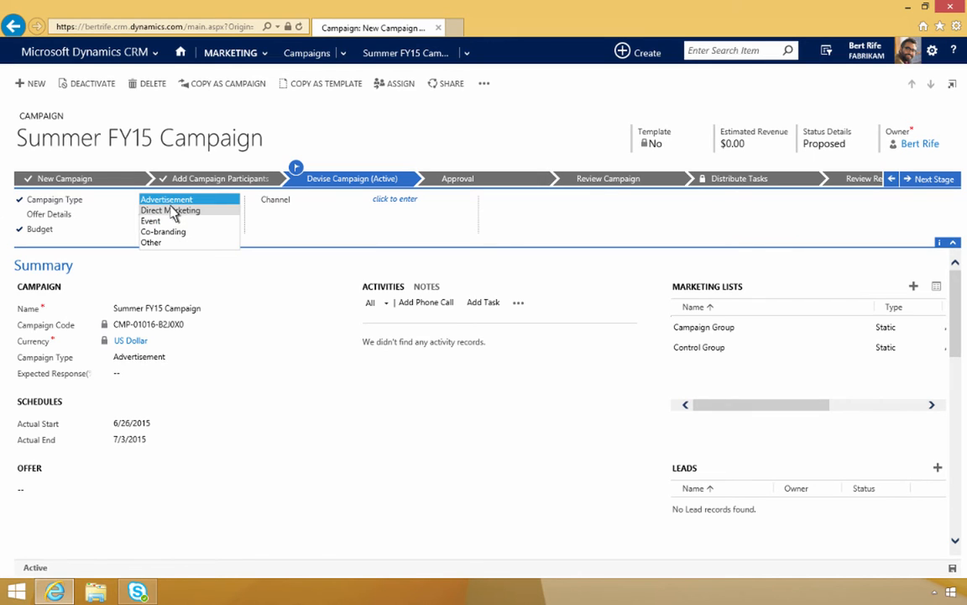
{"action": "left_click", "coordinate": [171, 210]}
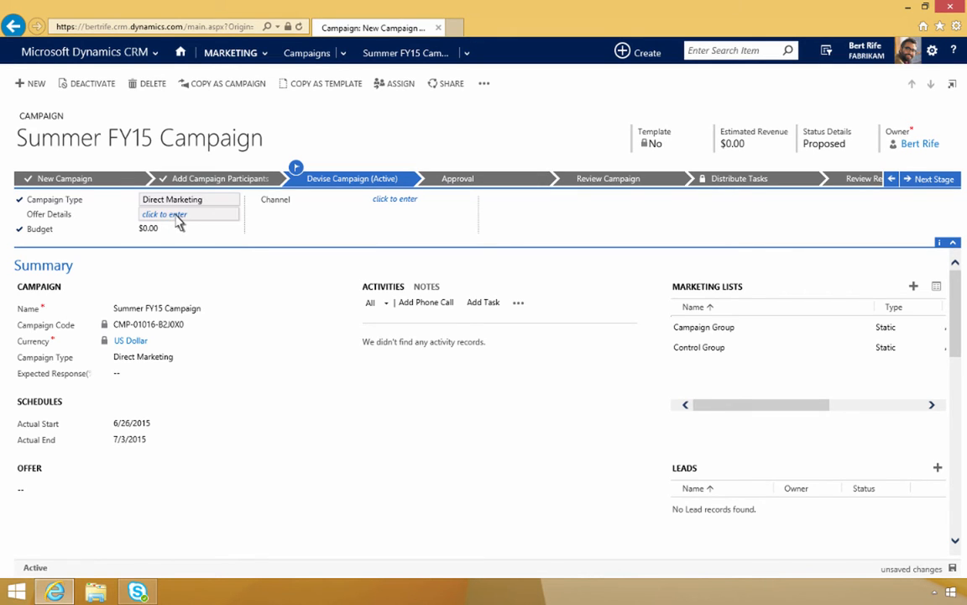
{"action": "type", "text": "10% off all items for 1 week"}
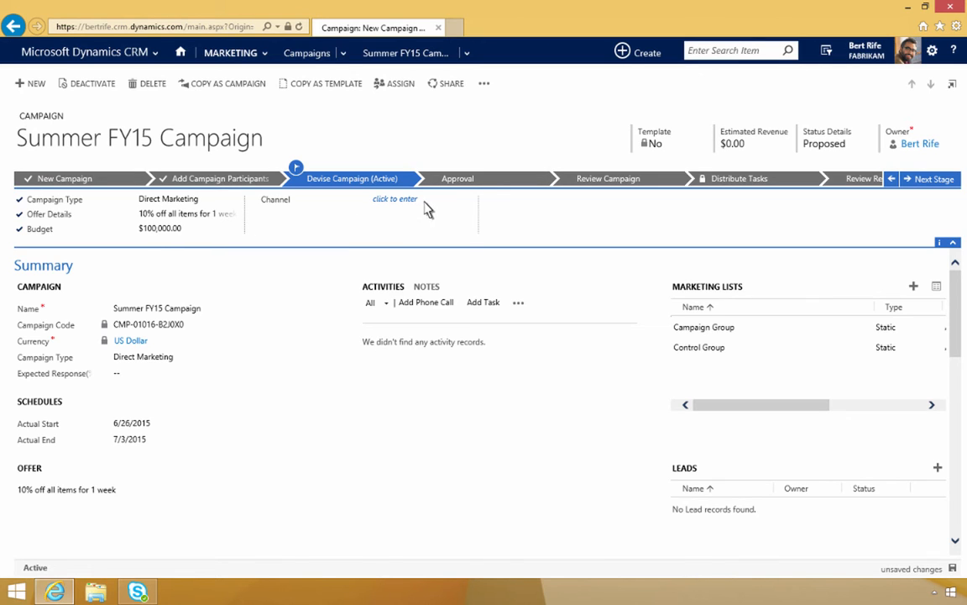
{"action": "left_click", "coordinate": [394, 198]}
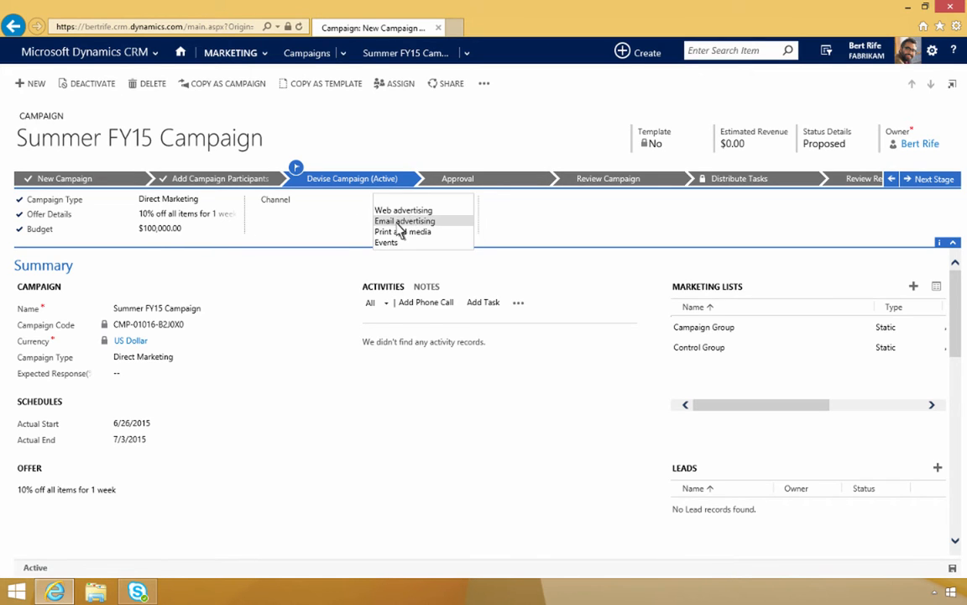
{"action": "left_click", "coordinate": [404, 222]}
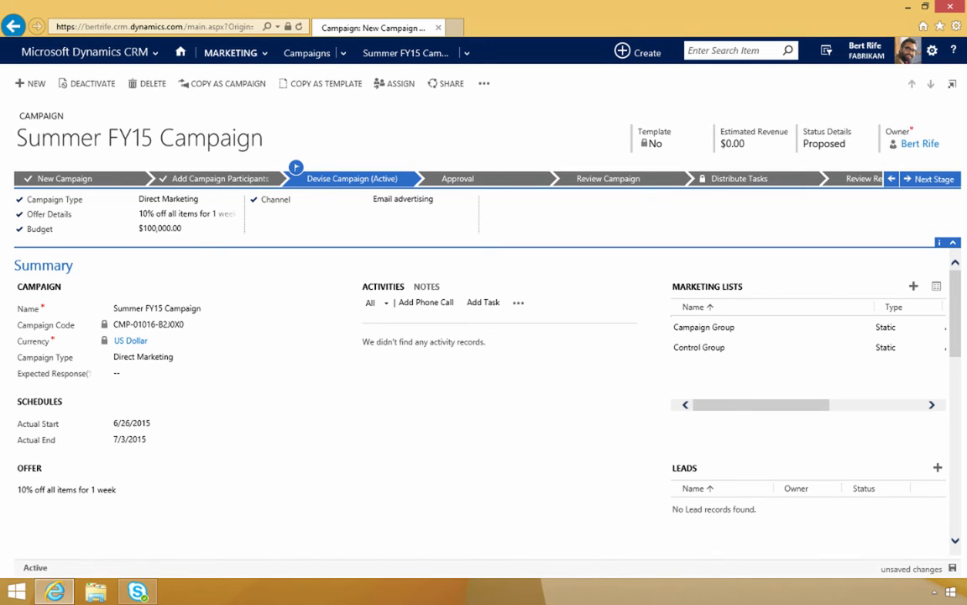
{"action": "mouse_move", "coordinate": [902, 197]}
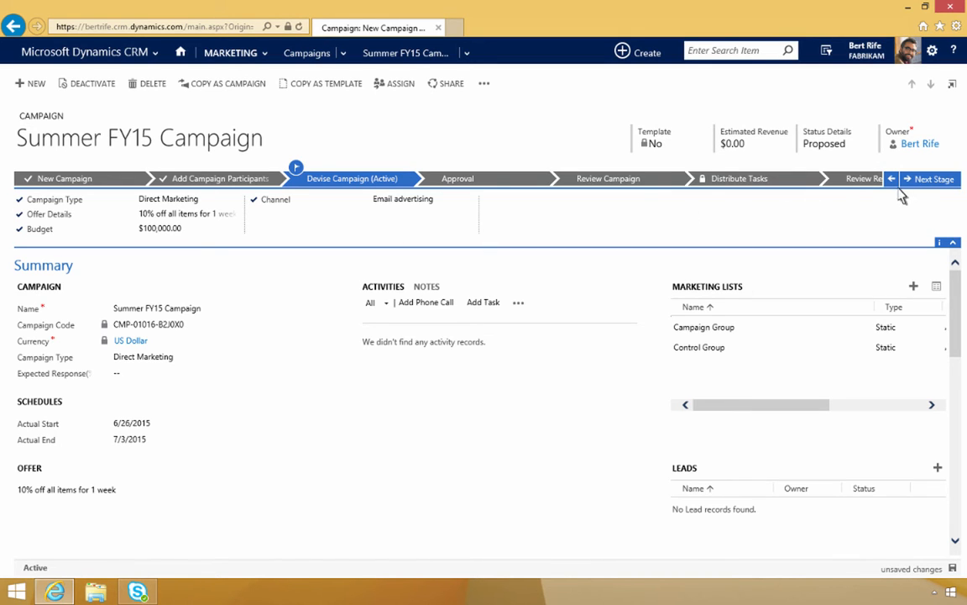
Step: Advance the Summer FY15 Campaign process to the Approval stage
{"action": "left_click", "coordinate": [934, 178]}
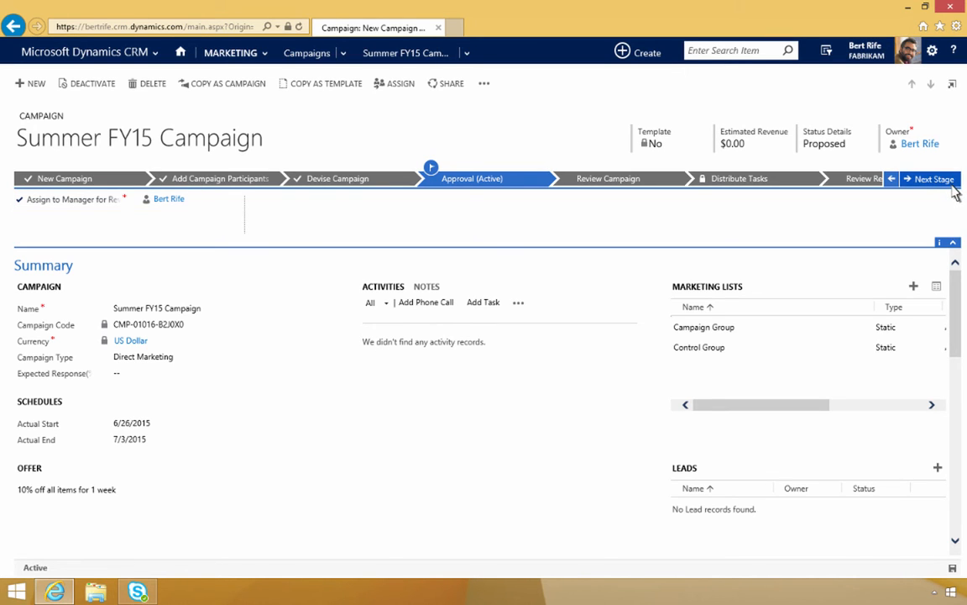
{"action": "left_click", "coordinate": [930, 178]}
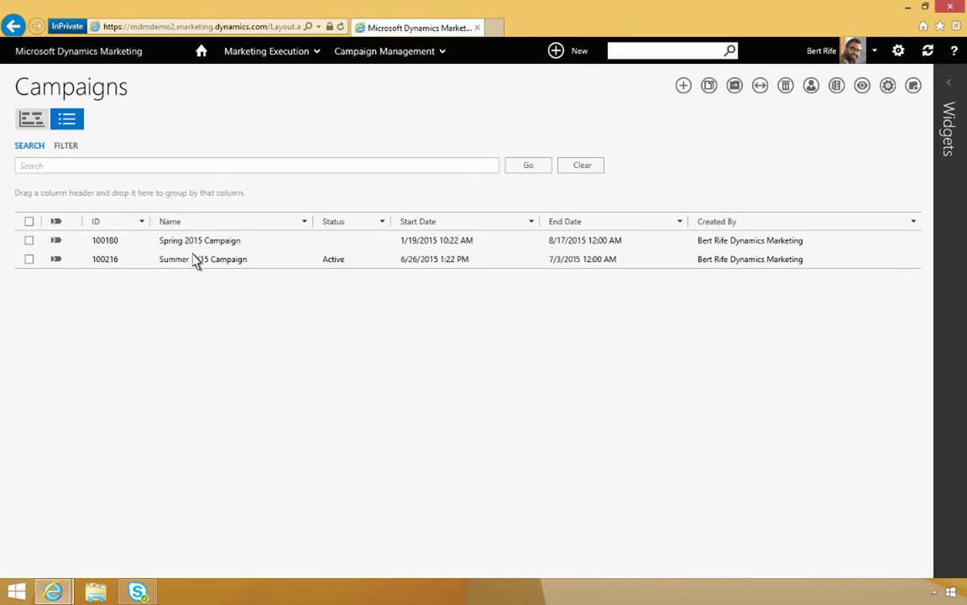
Step: Open the Summer FY15 Campaign record (100216) from the Campaigns list
{"action": "double_click", "coordinate": [175, 259]}
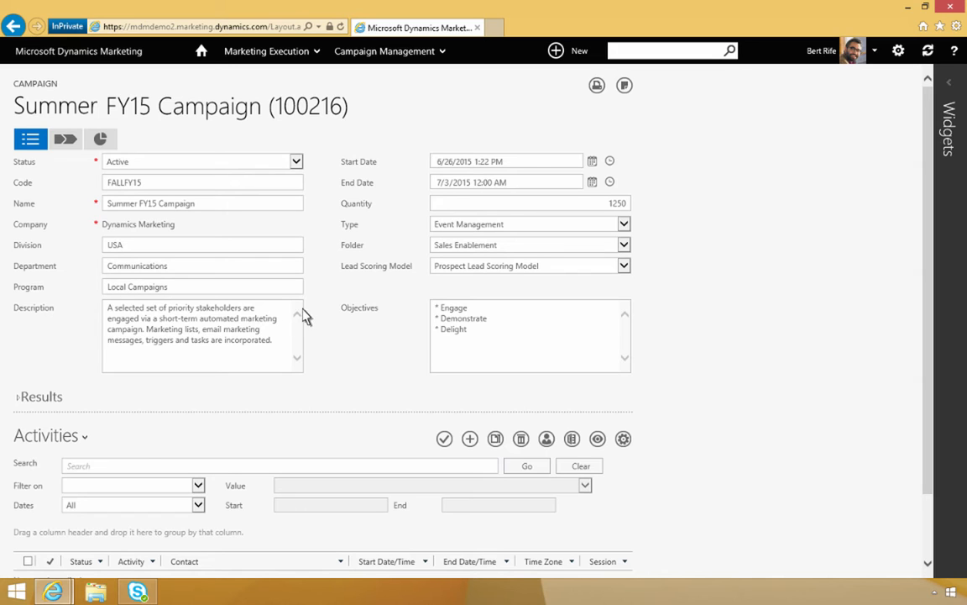
{"action": "mouse_move", "coordinate": [334, 277]}
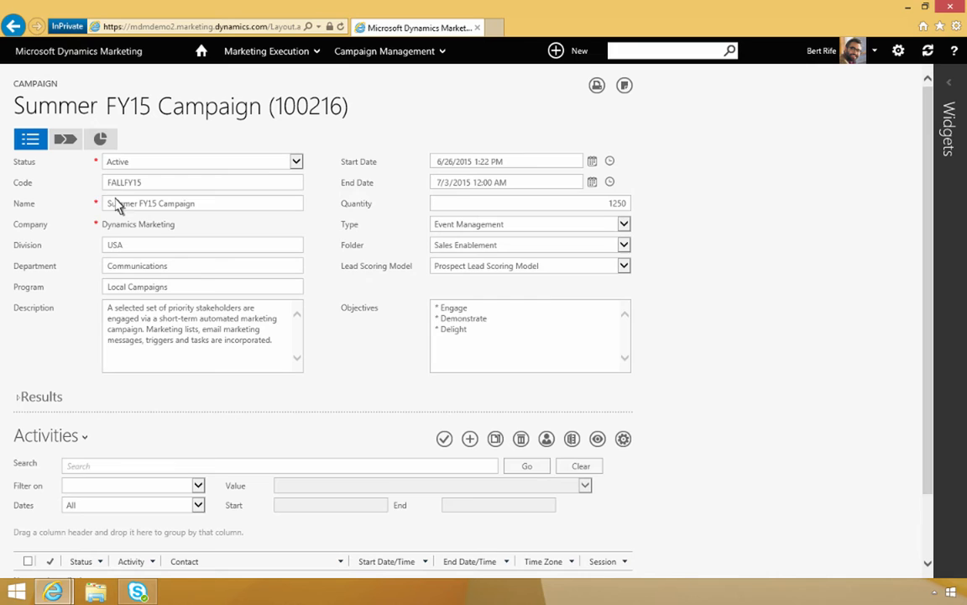
{"action": "mouse_move", "coordinate": [65, 138]}
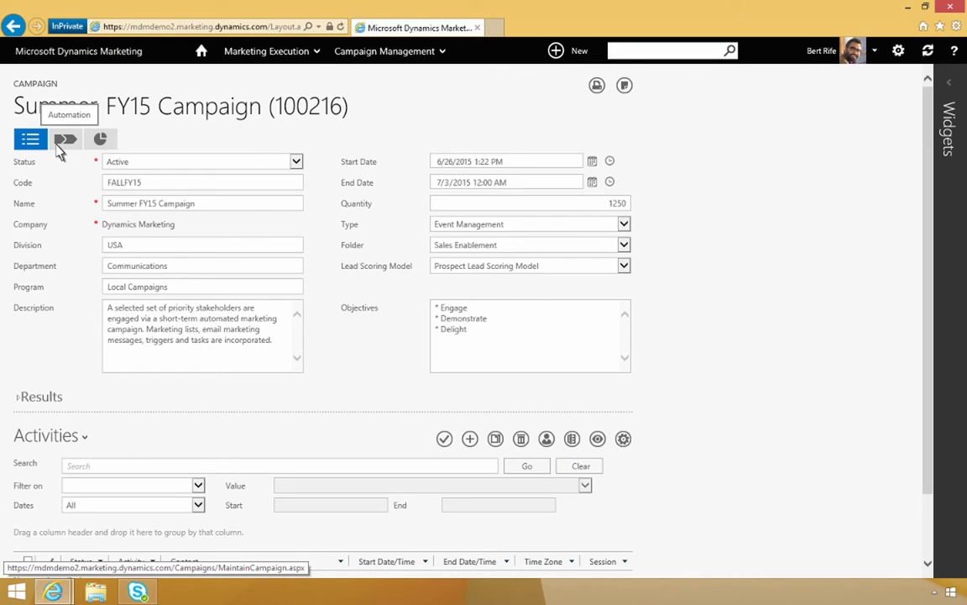
Step: Show the Summer FY15 Campaign's automation workflow canvas and view its steps
{"action": "left_click", "coordinate": [66, 138]}
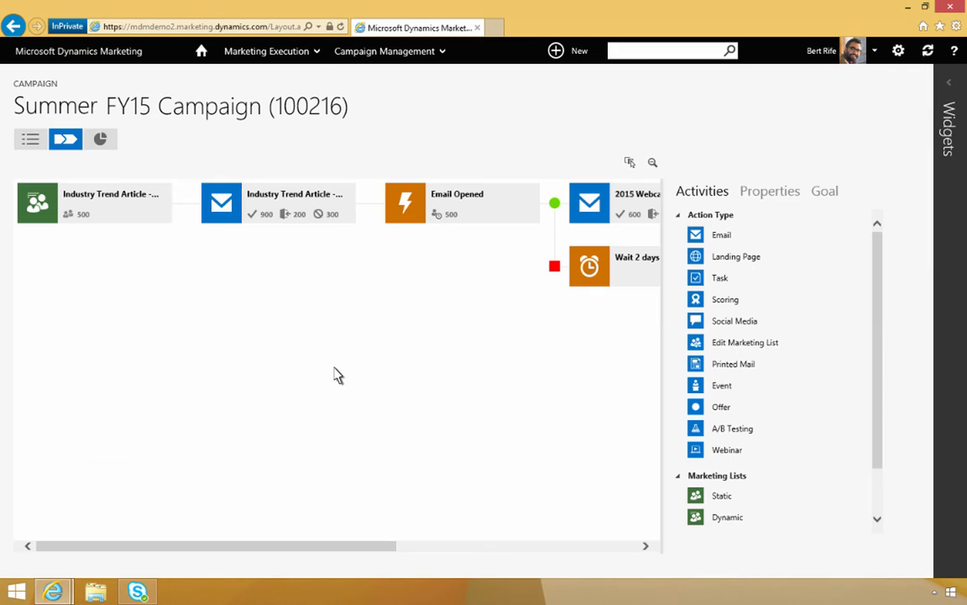
{"action": "scroll", "scroll_direction": "right", "scroll_amount": 3}
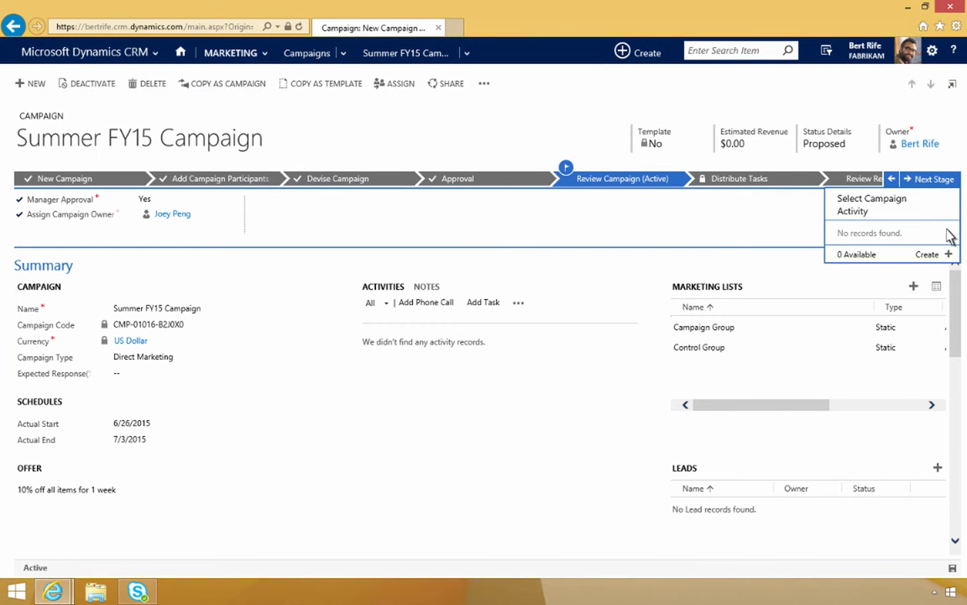
Step: Create and save the Summer FY15 Annual Sale activity on the Phone channel, complete Remove Control Group, and distribute it as phone calls
{"action": "left_click", "coordinate": [927, 253]}
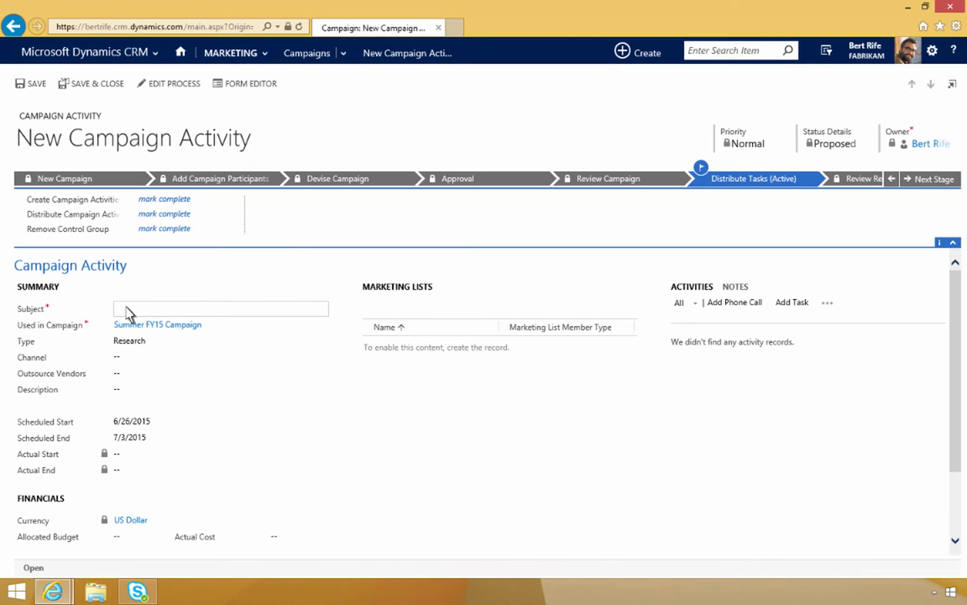
{"action": "type", "text": "Summer FY15 Annual Sale"}
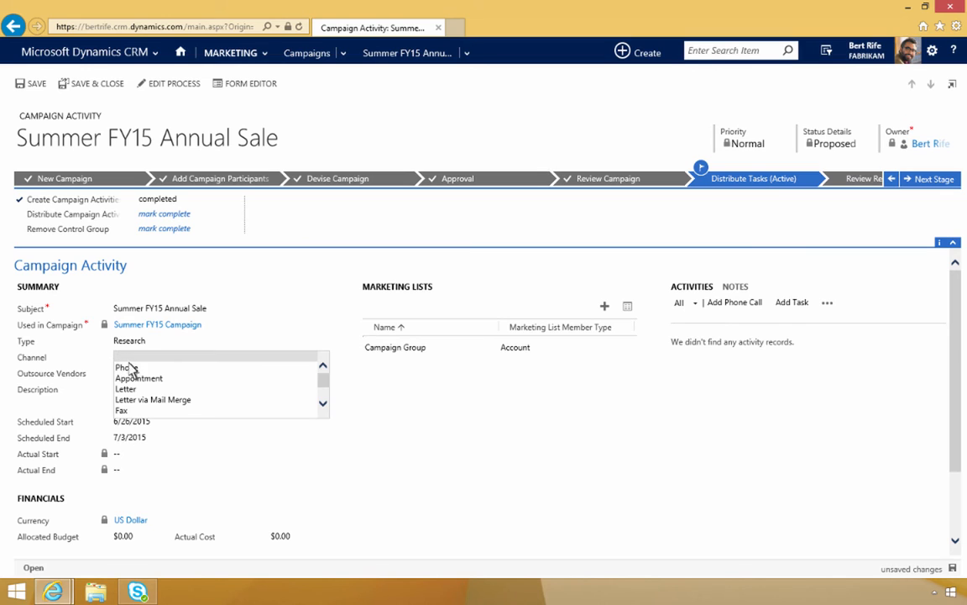
{"action": "left_click", "coordinate": [121, 366]}
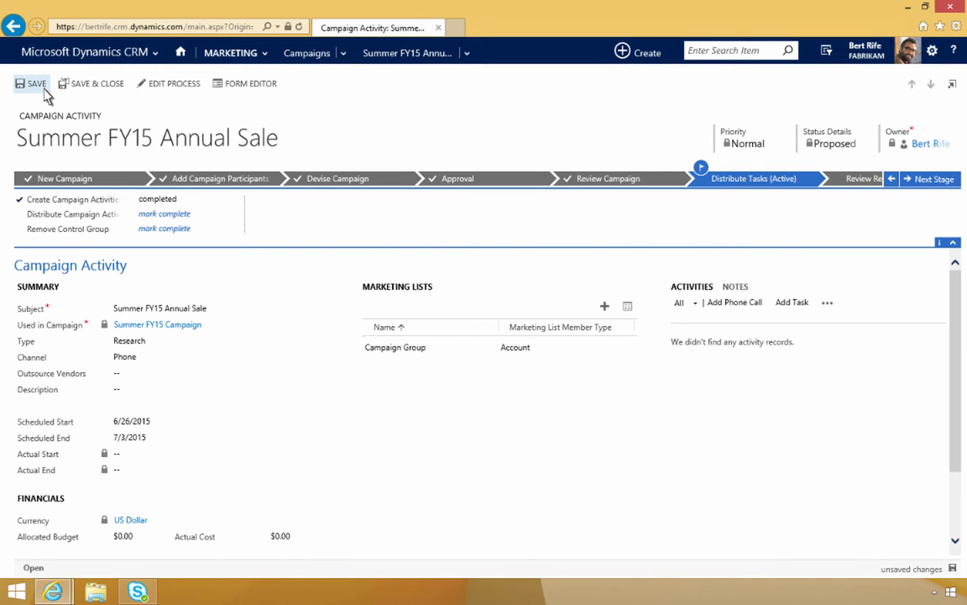
{"action": "left_click", "coordinate": [34, 84]}
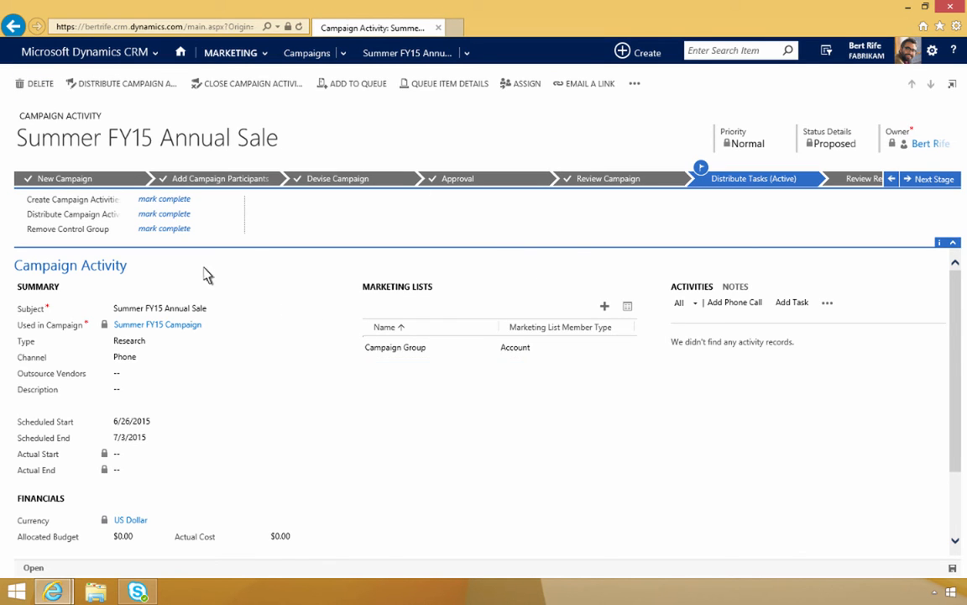
{"action": "left_click", "coordinate": [165, 228]}
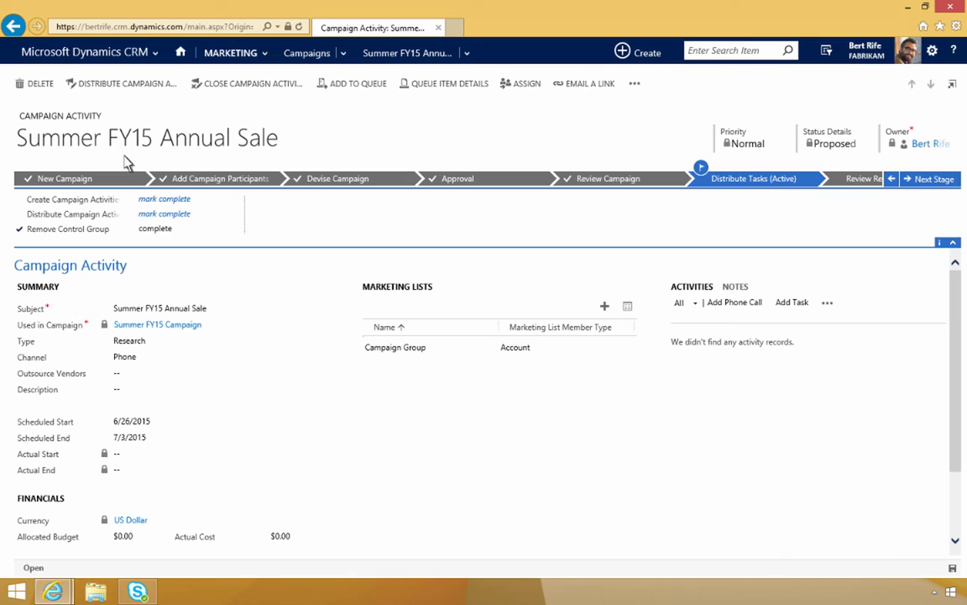
{"action": "left_click", "coordinate": [733, 303]}
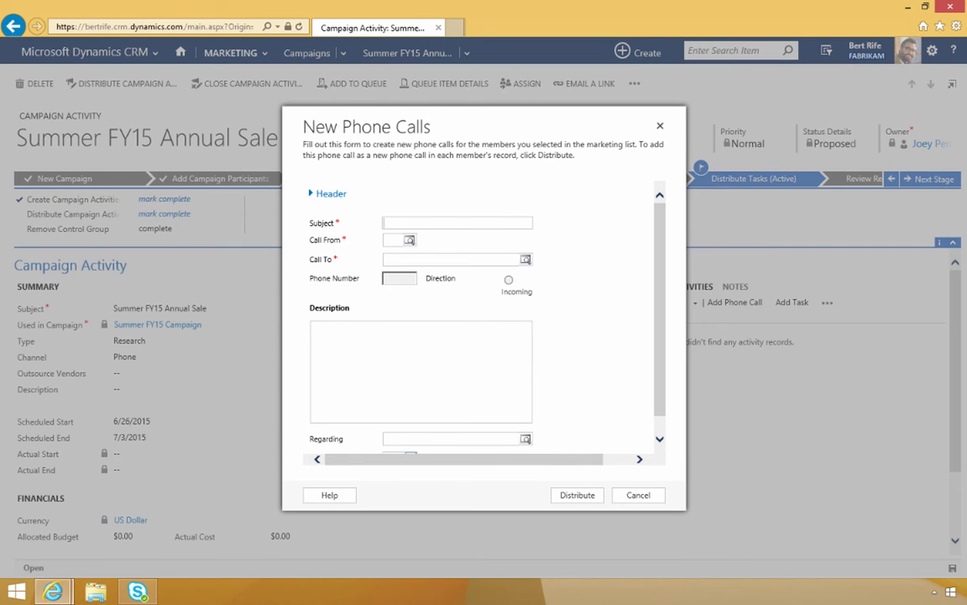
Step: Describe the Summer FY15 Annual Sale calls asking staff to contact customers for 10% off, and distribute them to the records' owners
{"action": "type", "text": "Summer FY15 Annual Sale"}
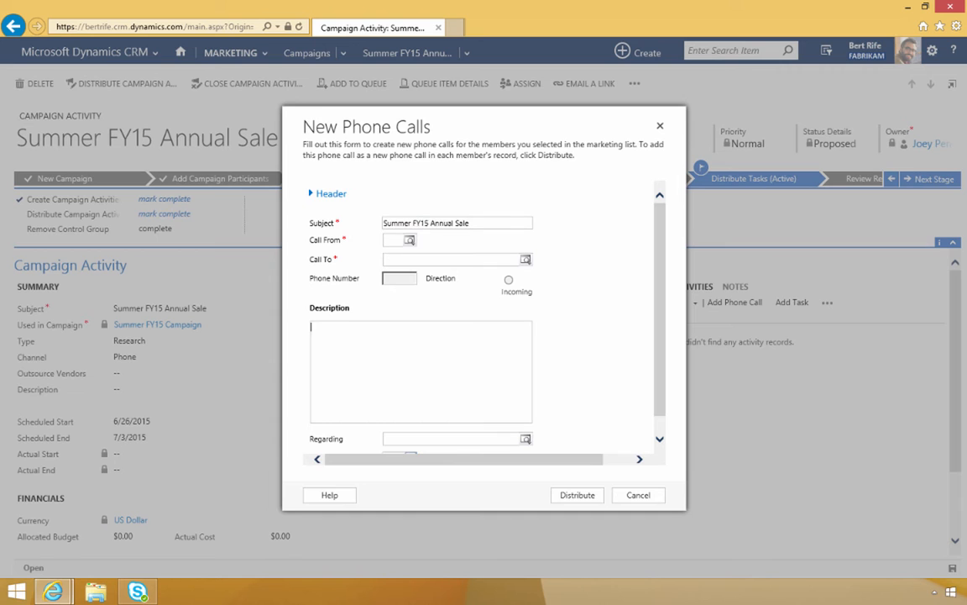
{"action": "type", "text": "Please contact your customers for the Summer '15 Annual Sale for 10% off all merchandise."}
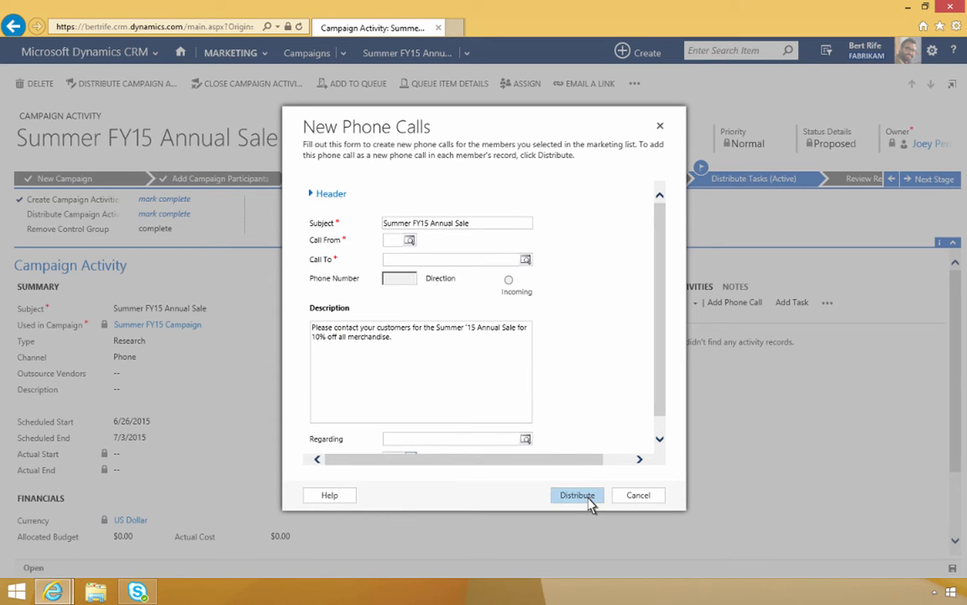
{"action": "left_click", "coordinate": [577, 493]}
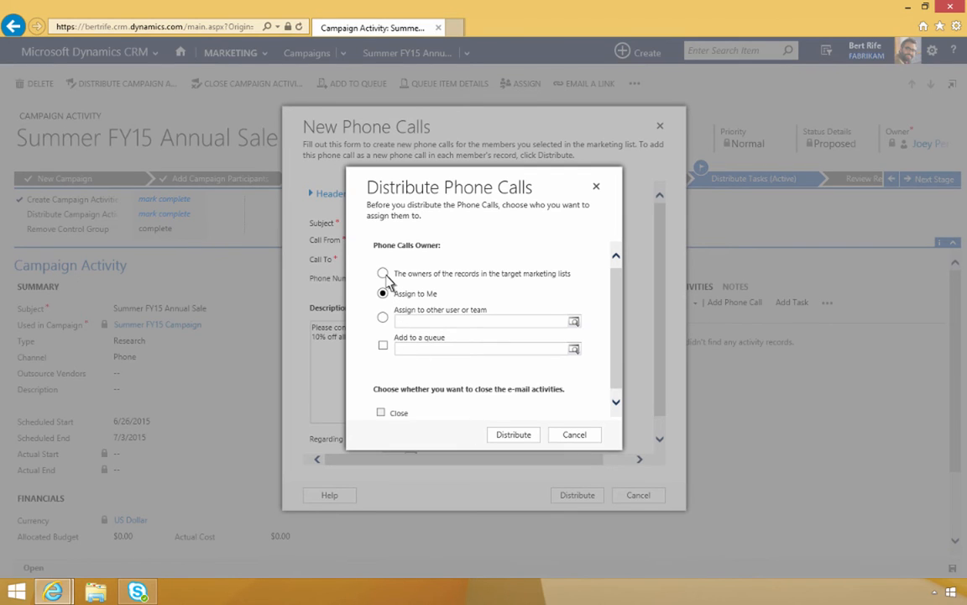
{"action": "left_click", "coordinate": [382, 272]}
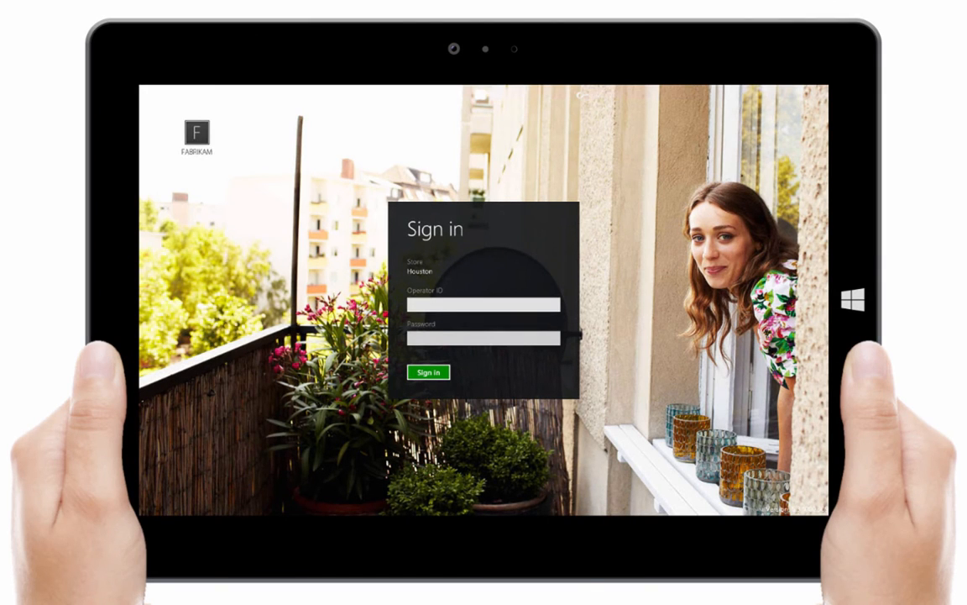
Step: Sign in to POS as operator 000137 and choose a size for the Striped Dress
{"action": "type", "text": "000137"}
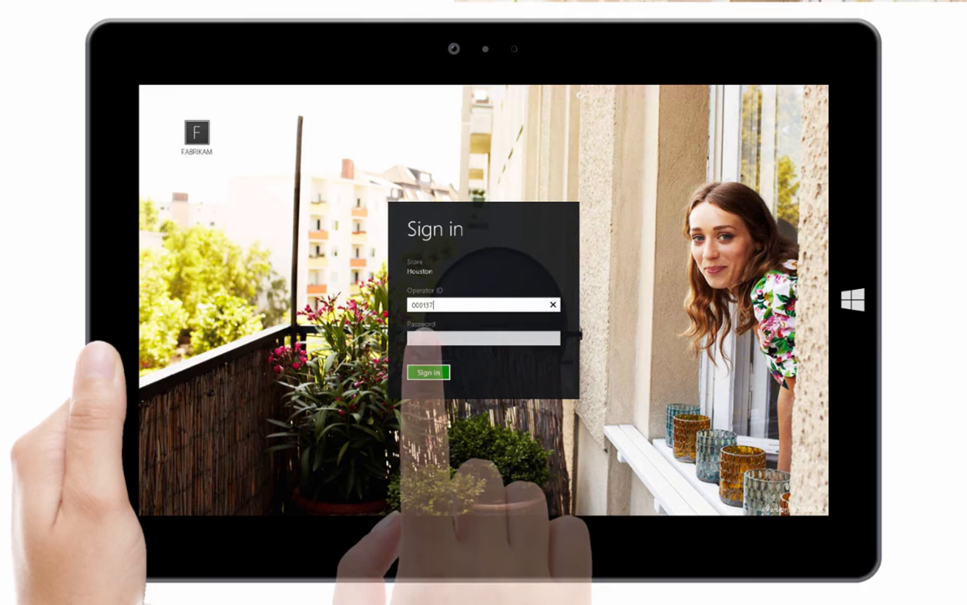
{"action": "left_click", "coordinate": [428, 373]}
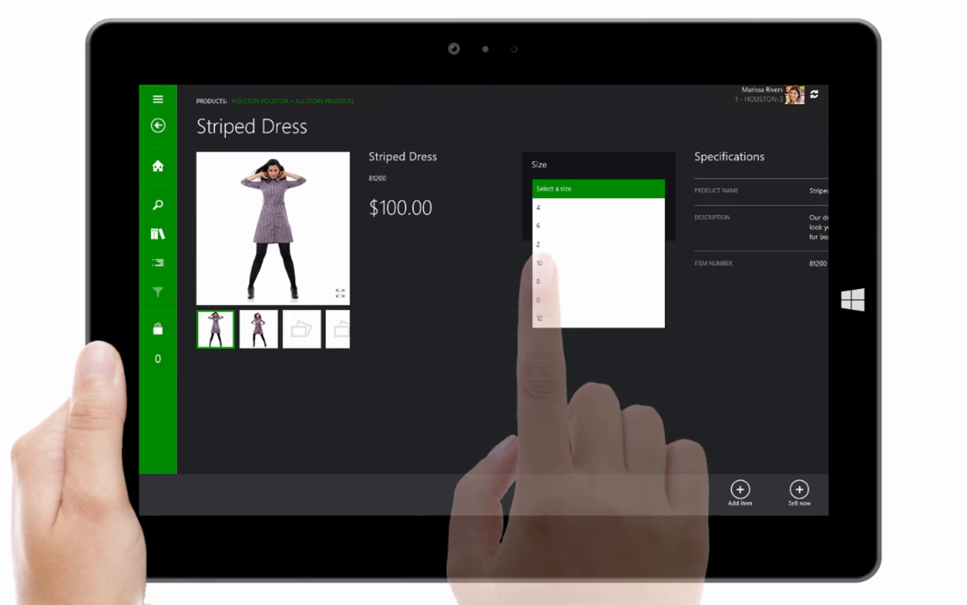
{"action": "left_click", "coordinate": [541, 262]}
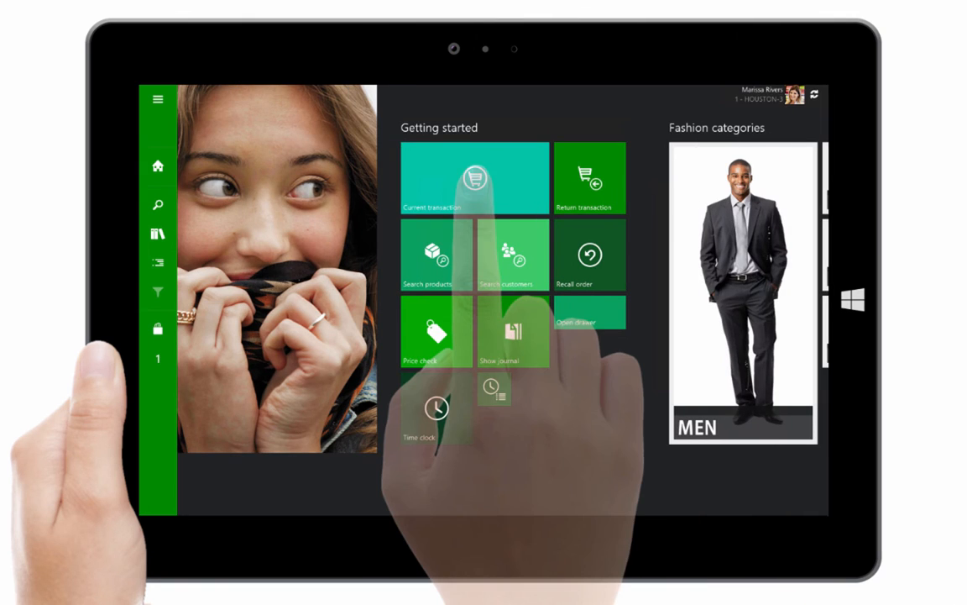
{"action": "left_click", "coordinate": [474, 178]}
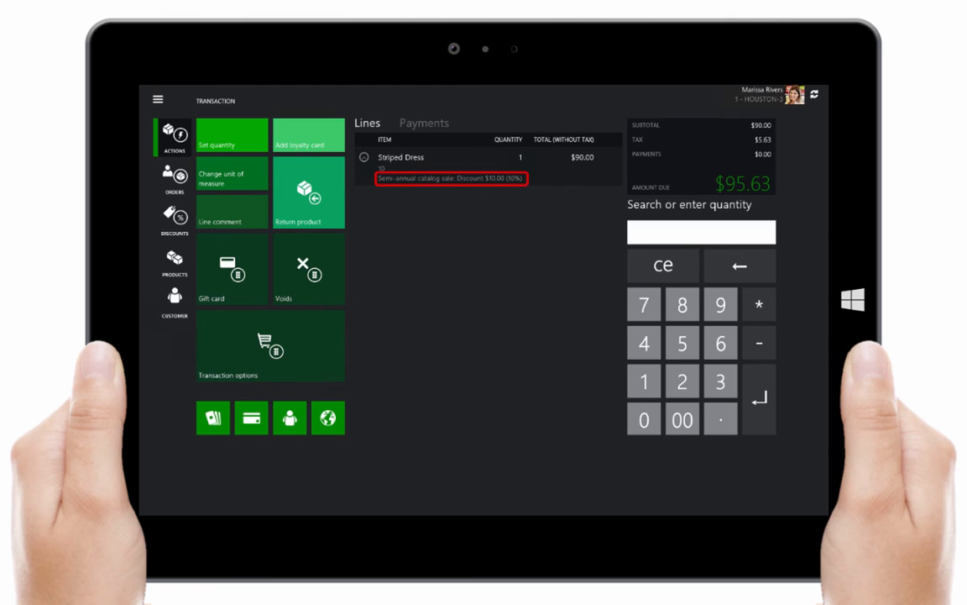
{"action": "left_click", "coordinate": [175, 301]}
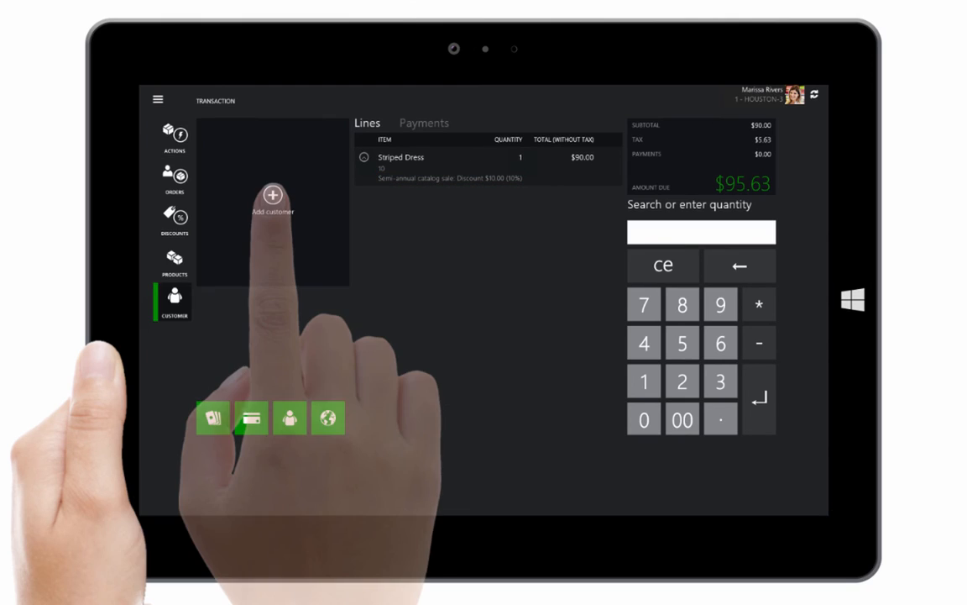
{"action": "left_click", "coordinate": [272, 195]}
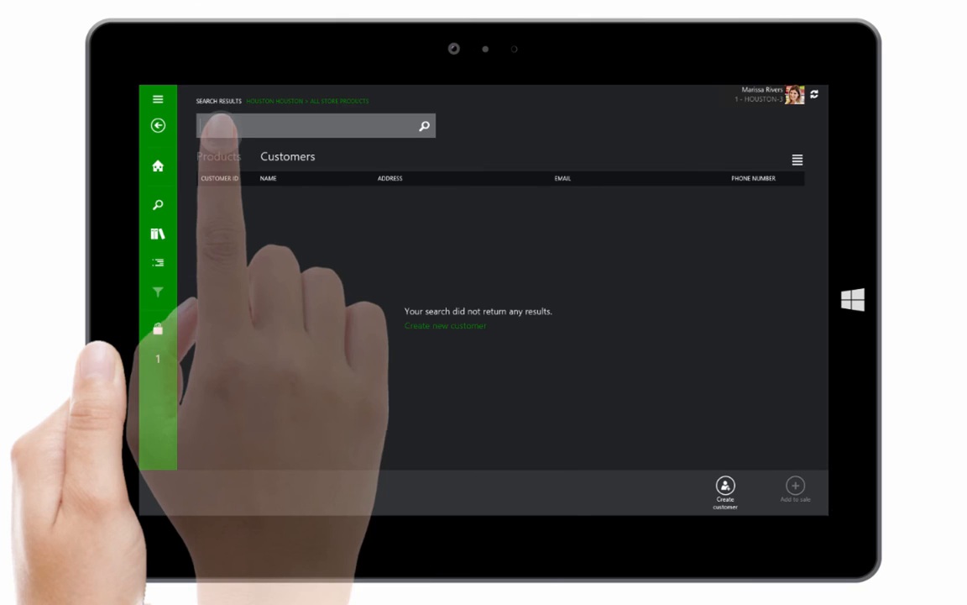
{"action": "type", "text": "karen berg"}
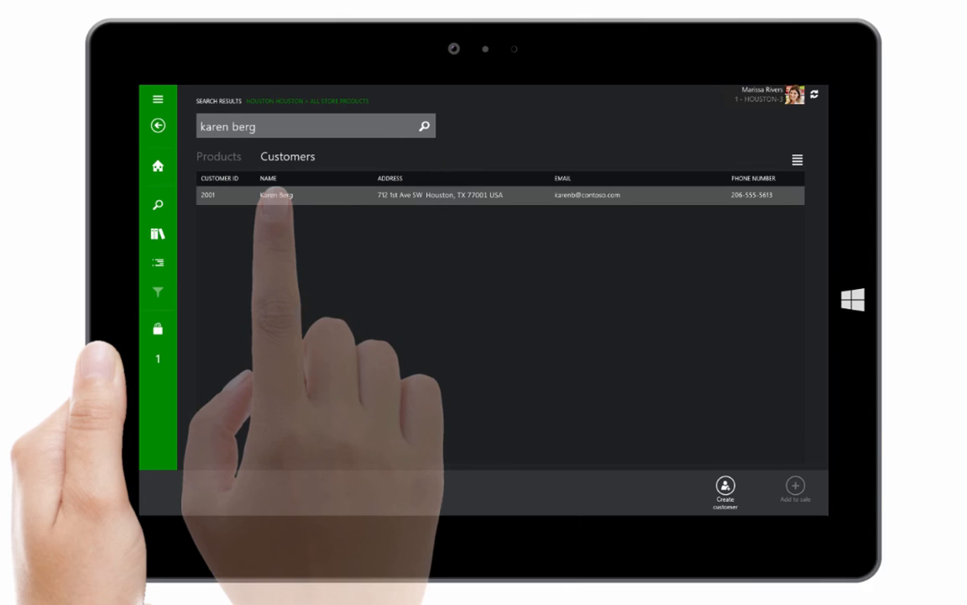
{"action": "left_click", "coordinate": [277, 195]}
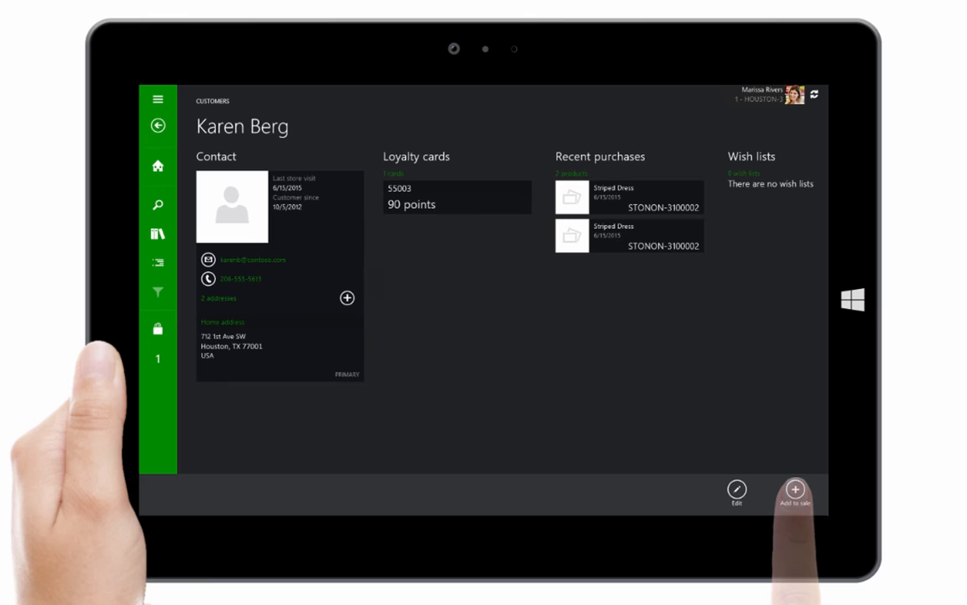
{"action": "left_click", "coordinate": [796, 487]}
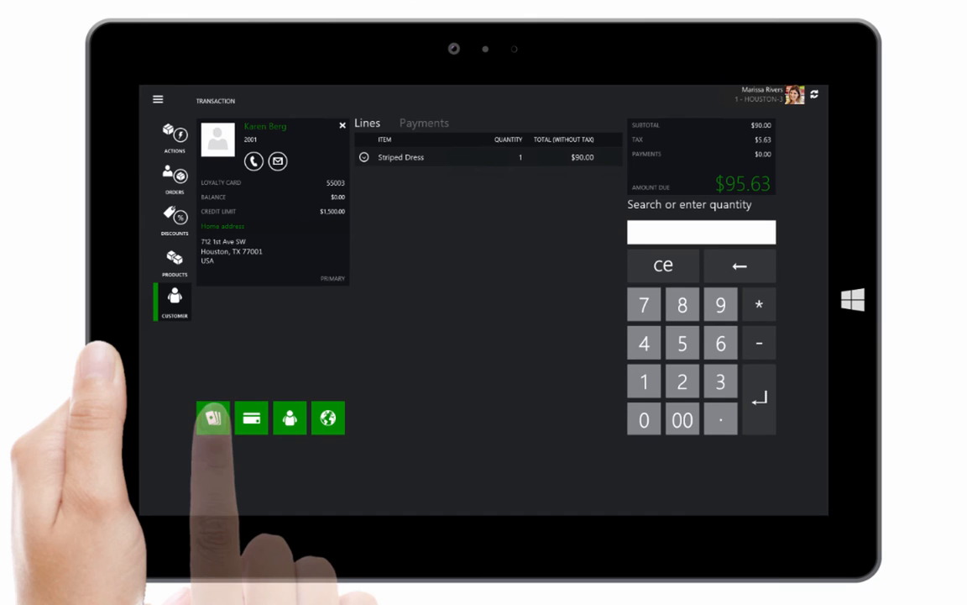
Step: Pay the $95.63 total in cash and close the change-due summary
{"action": "left_click", "coordinate": [212, 417]}
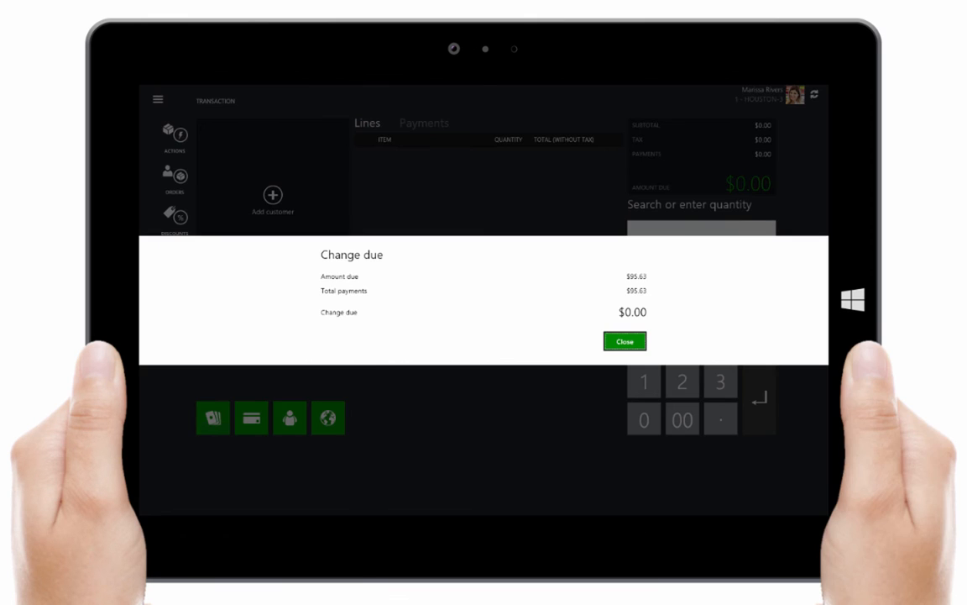
{"action": "left_click", "coordinate": [625, 340]}
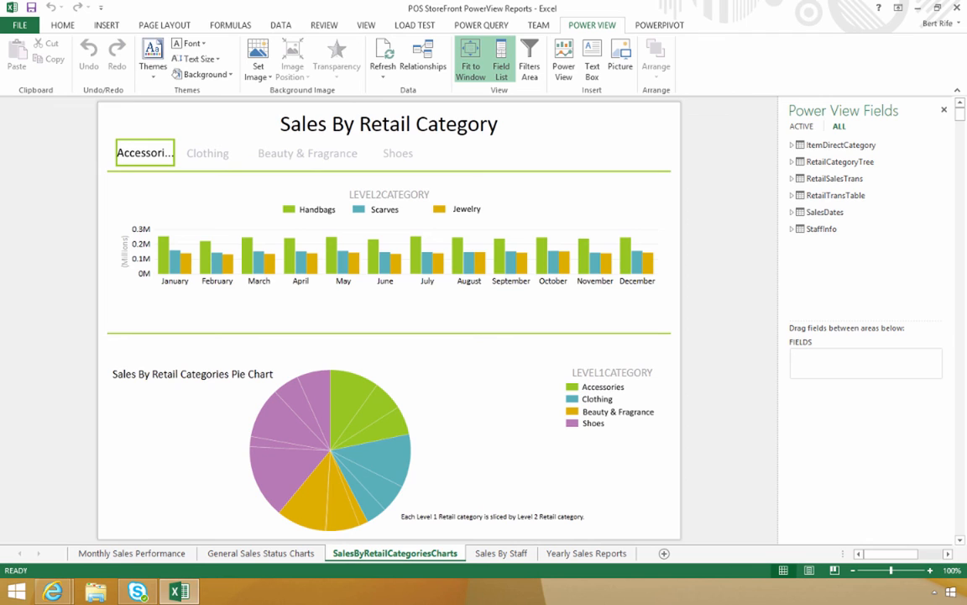
{"action": "mouse_move", "coordinate": [218, 181]}
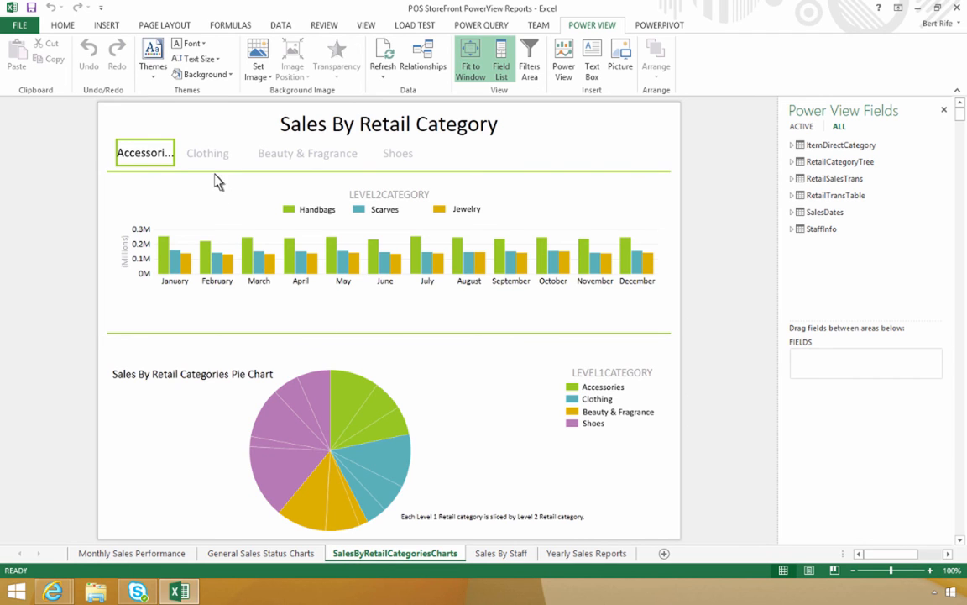
Step: Filter the Sales By Retail Category chart to Clothing, showing Coats, Dresses and Tops by month
{"action": "left_click", "coordinate": [215, 153]}
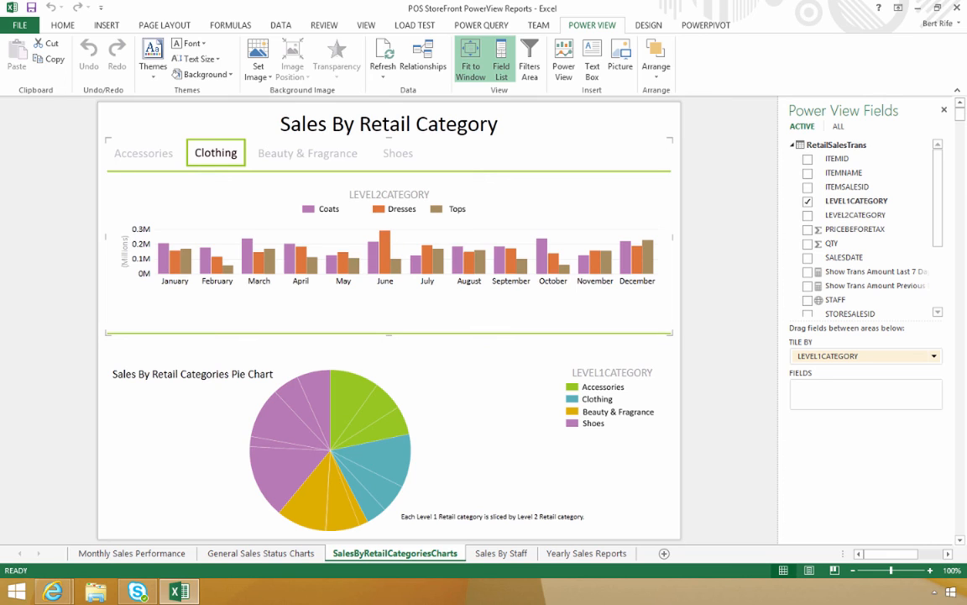
{"action": "mouse_move", "coordinate": [385, 259]}
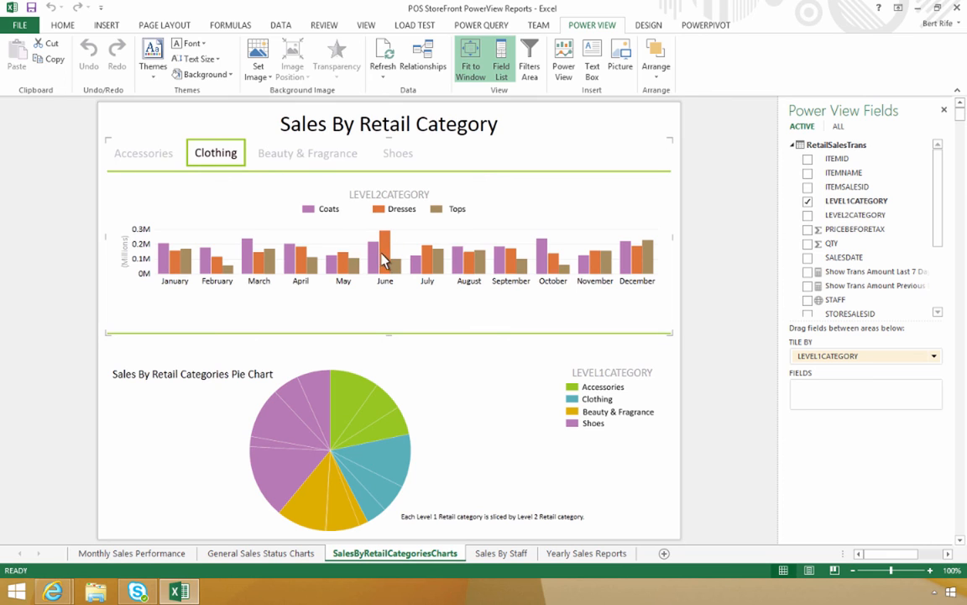